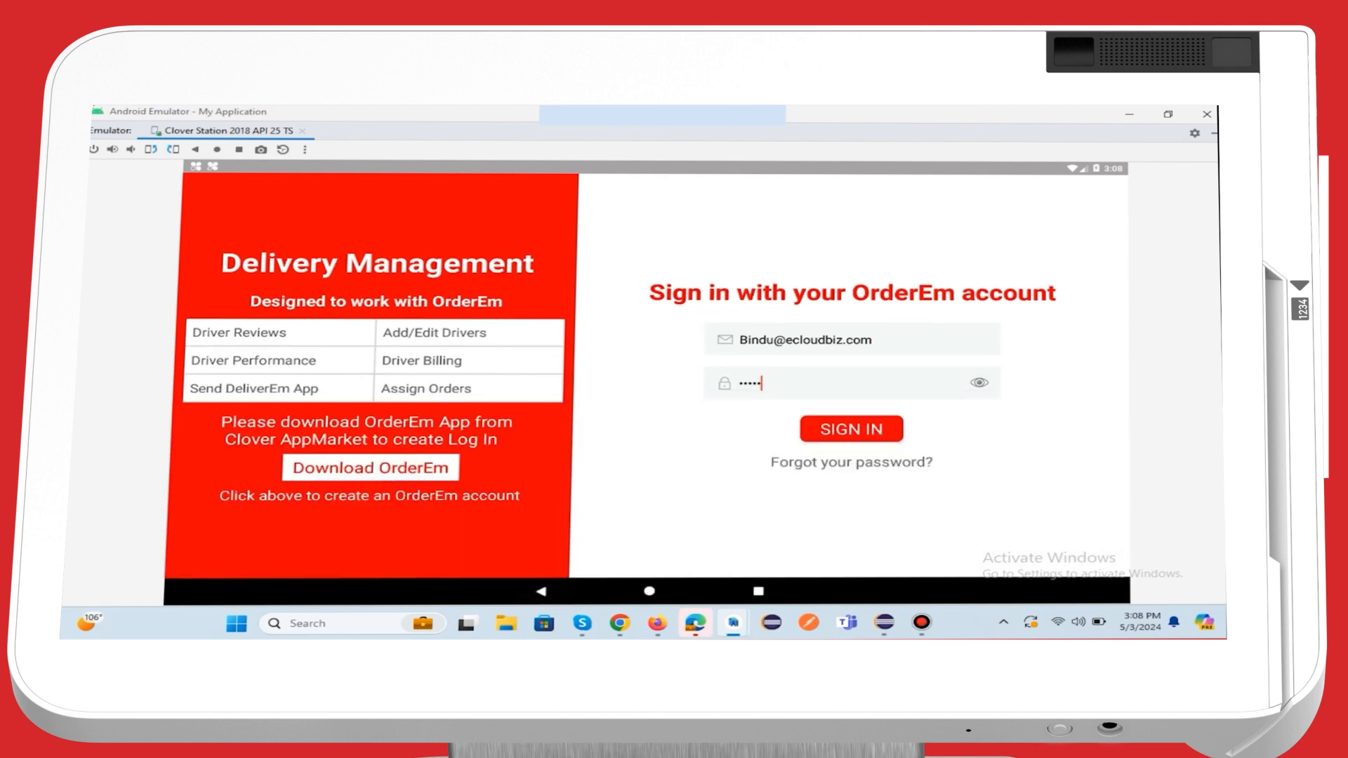
- Sign in to the OrderEm Delivery Management account with its password
{"action": "left_click", "coordinate": [850, 429]}
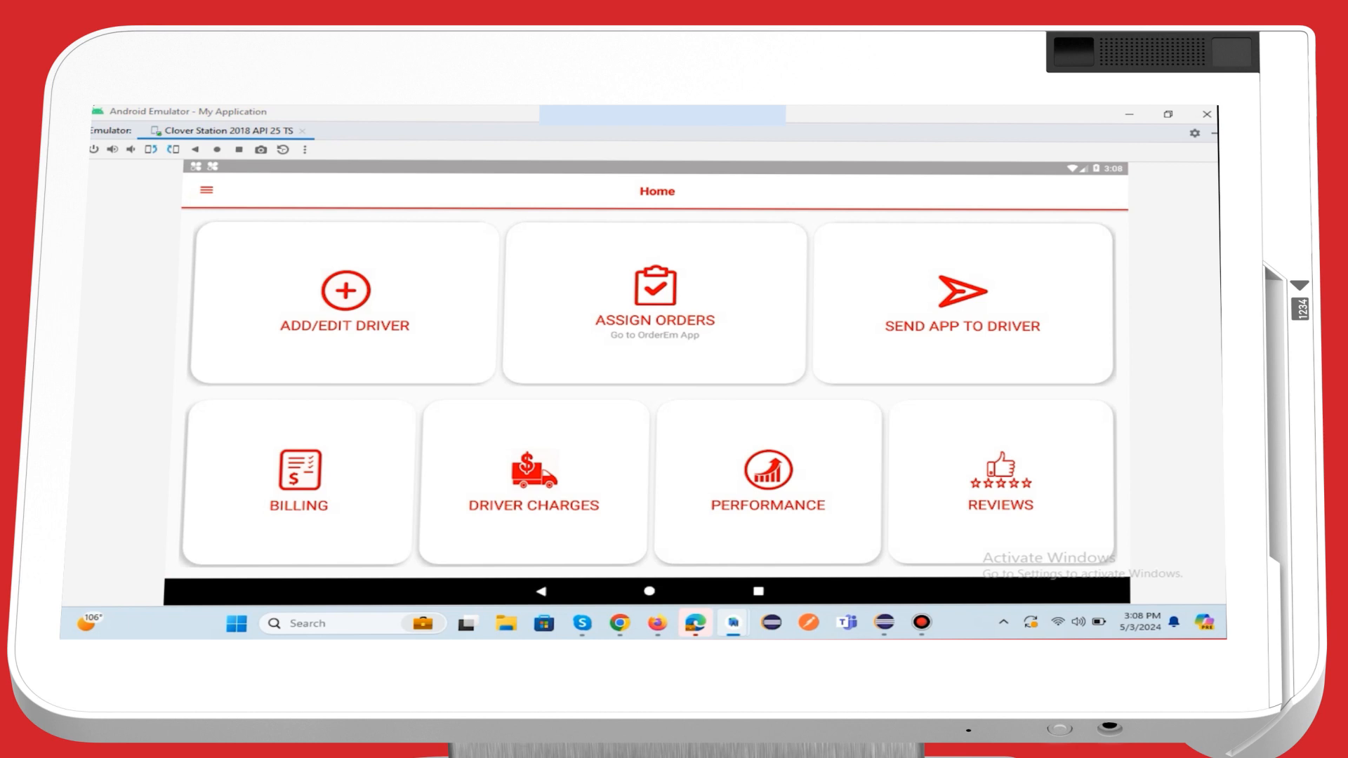
- Open a blank Add Driver form from ADD/EDIT DRIVER
{"action": "left_click", "coordinate": [344, 301]}
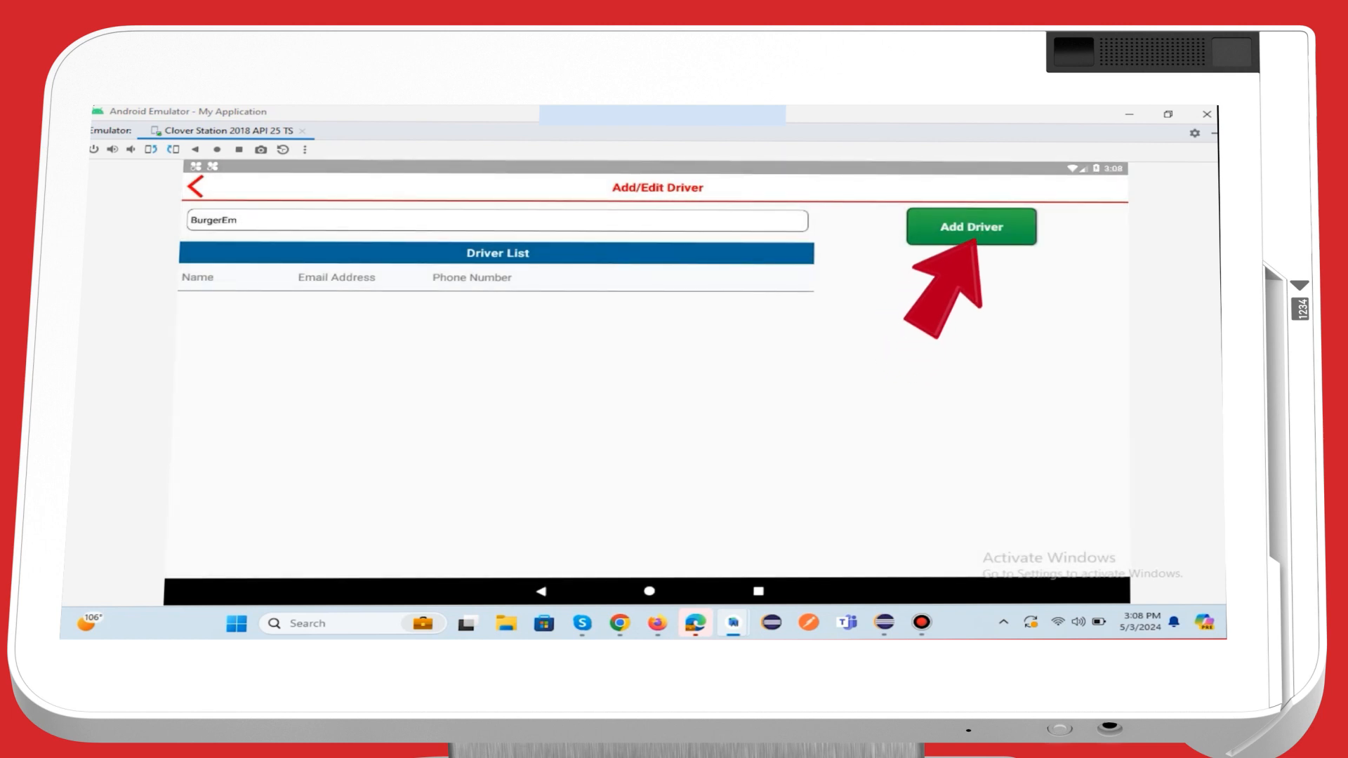
{"action": "left_click", "coordinate": [970, 226]}
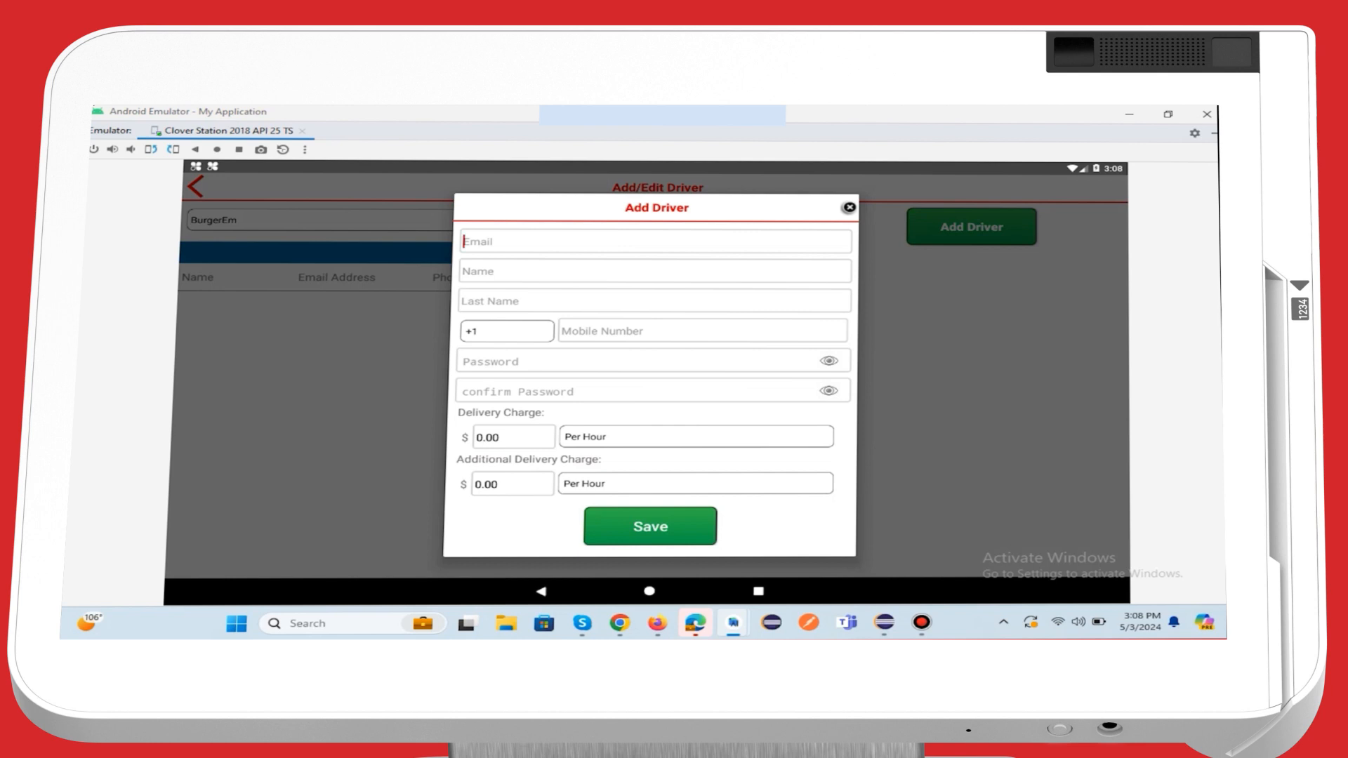
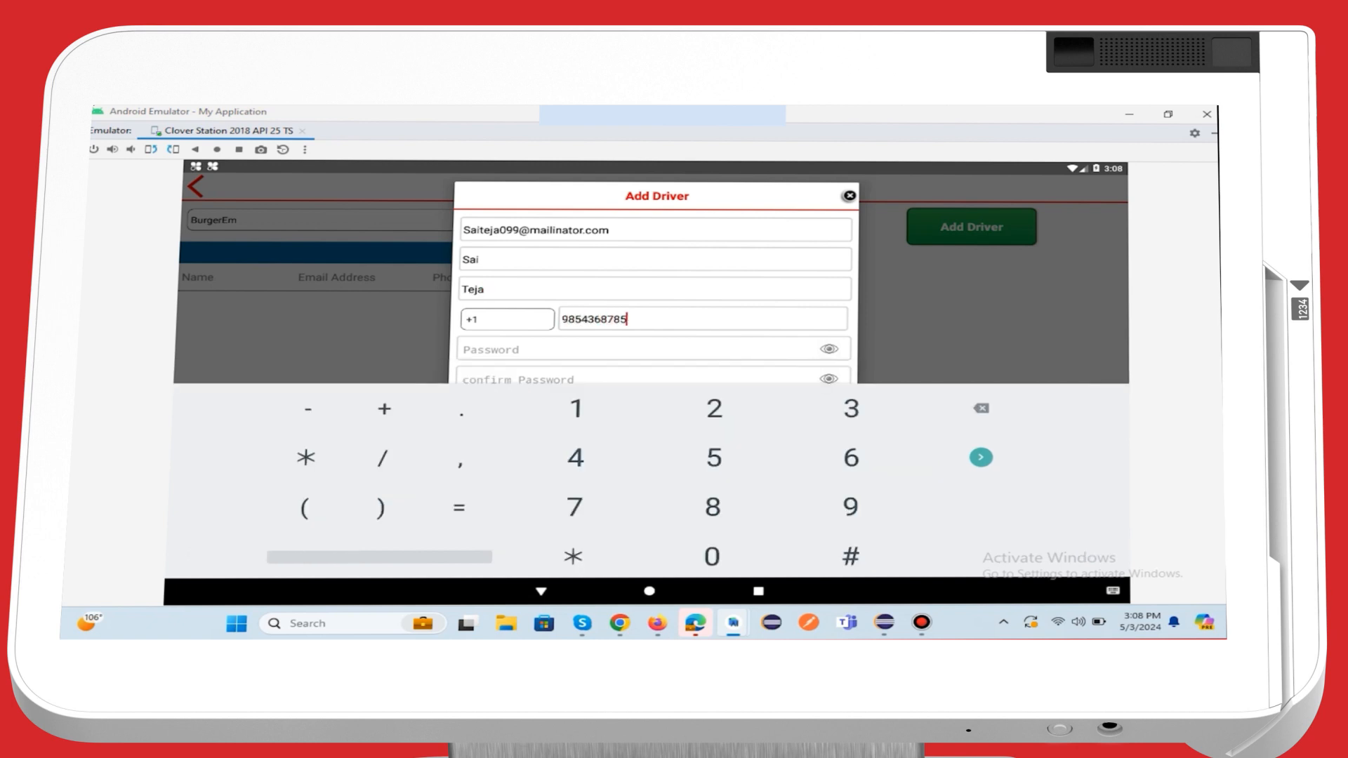
{"action": "left_click", "coordinate": [602, 348]}
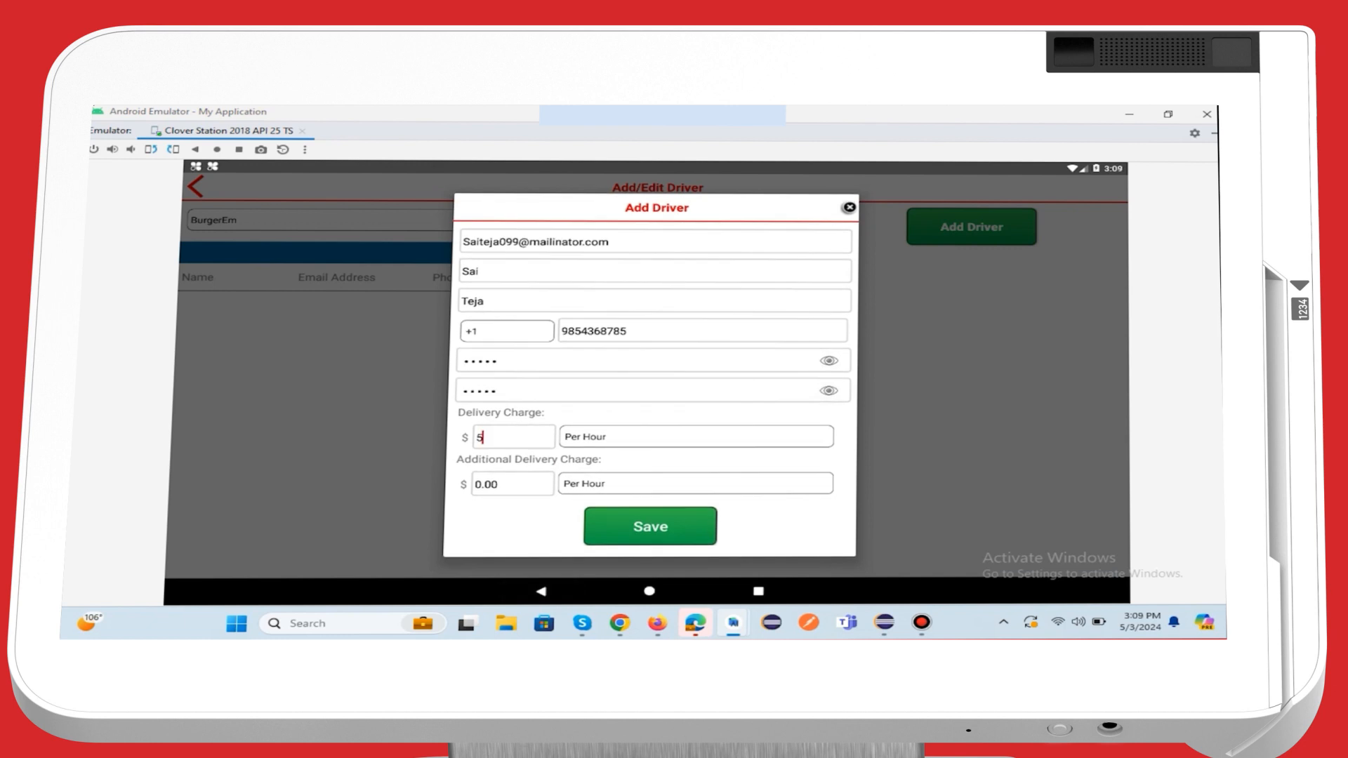
{"action": "left_click", "coordinate": [510, 483]}
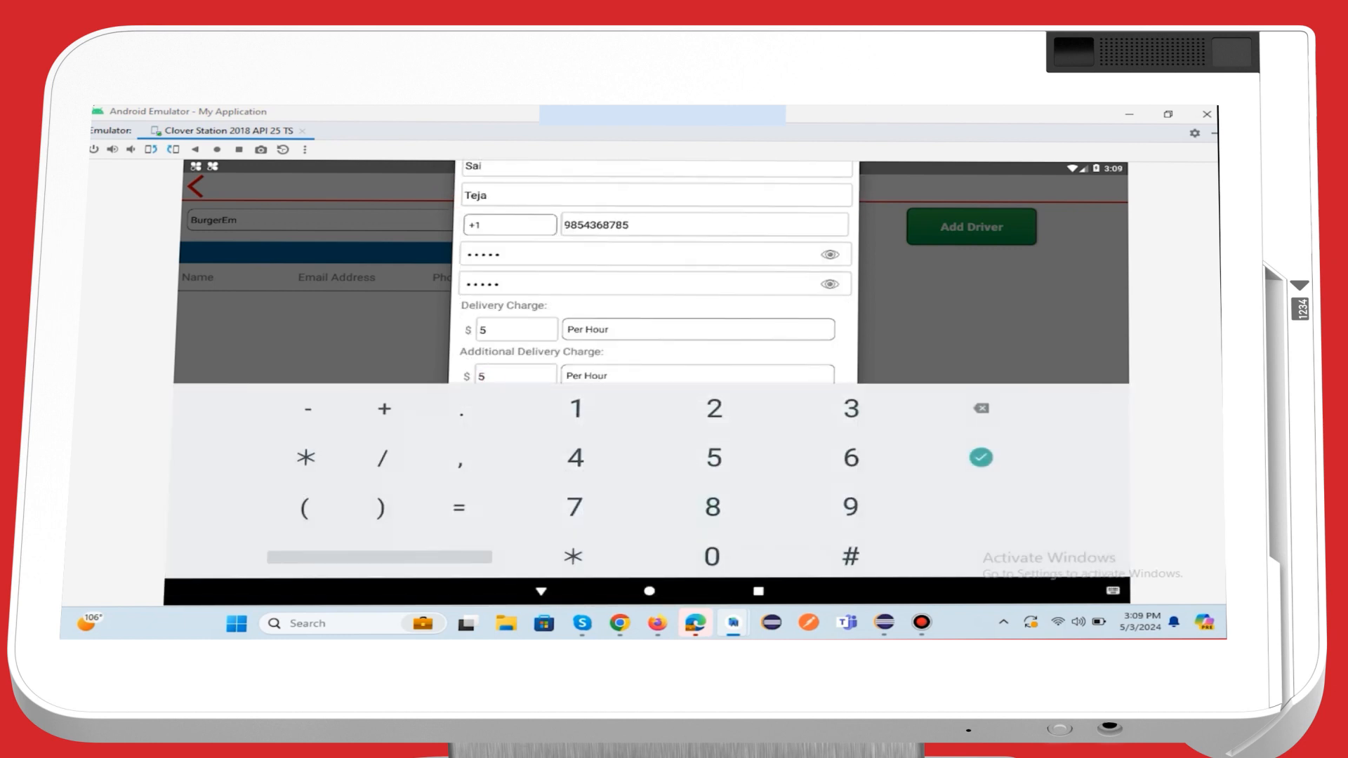
{"action": "left_click", "coordinate": [979, 457]}
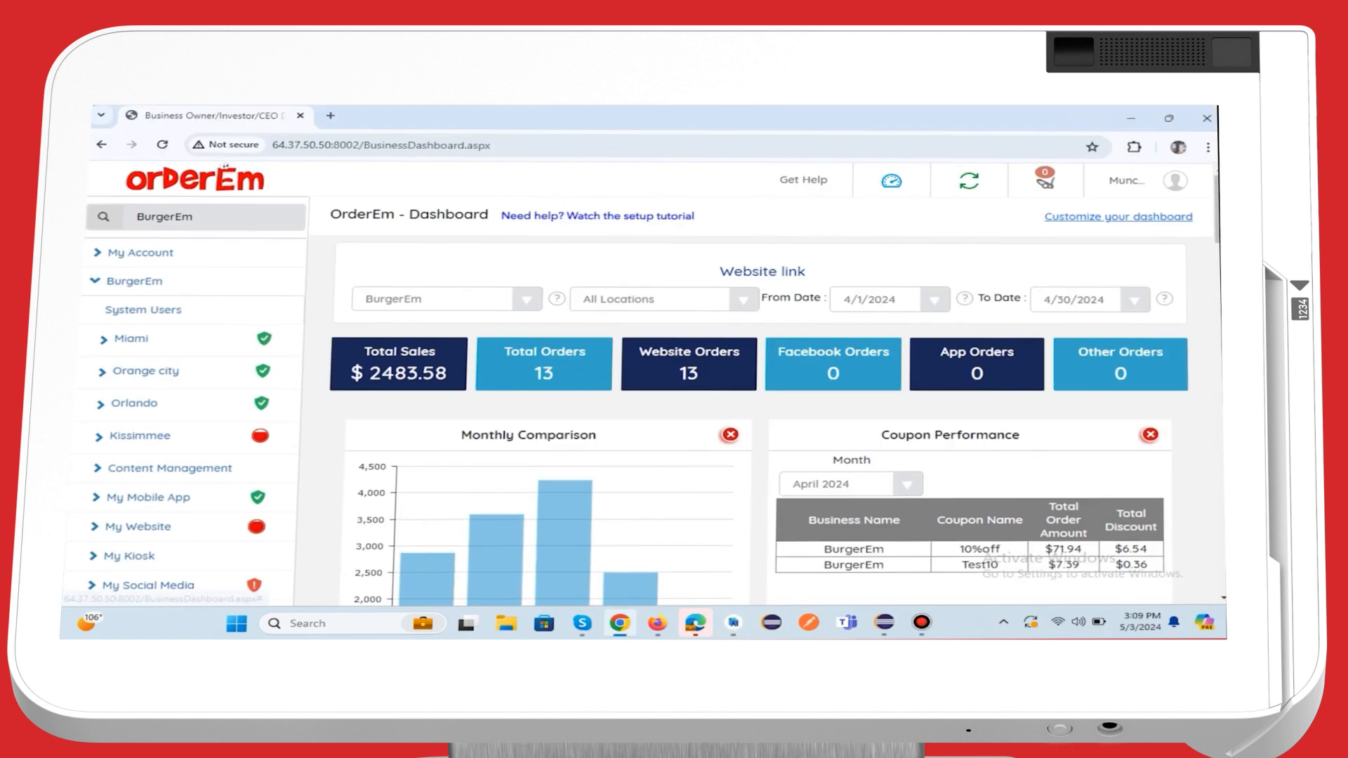
- Open Add Delivery Area under Delivery Management in the sidebar
{"action": "scroll", "scroll_direction": "down", "scroll_amount": 3}
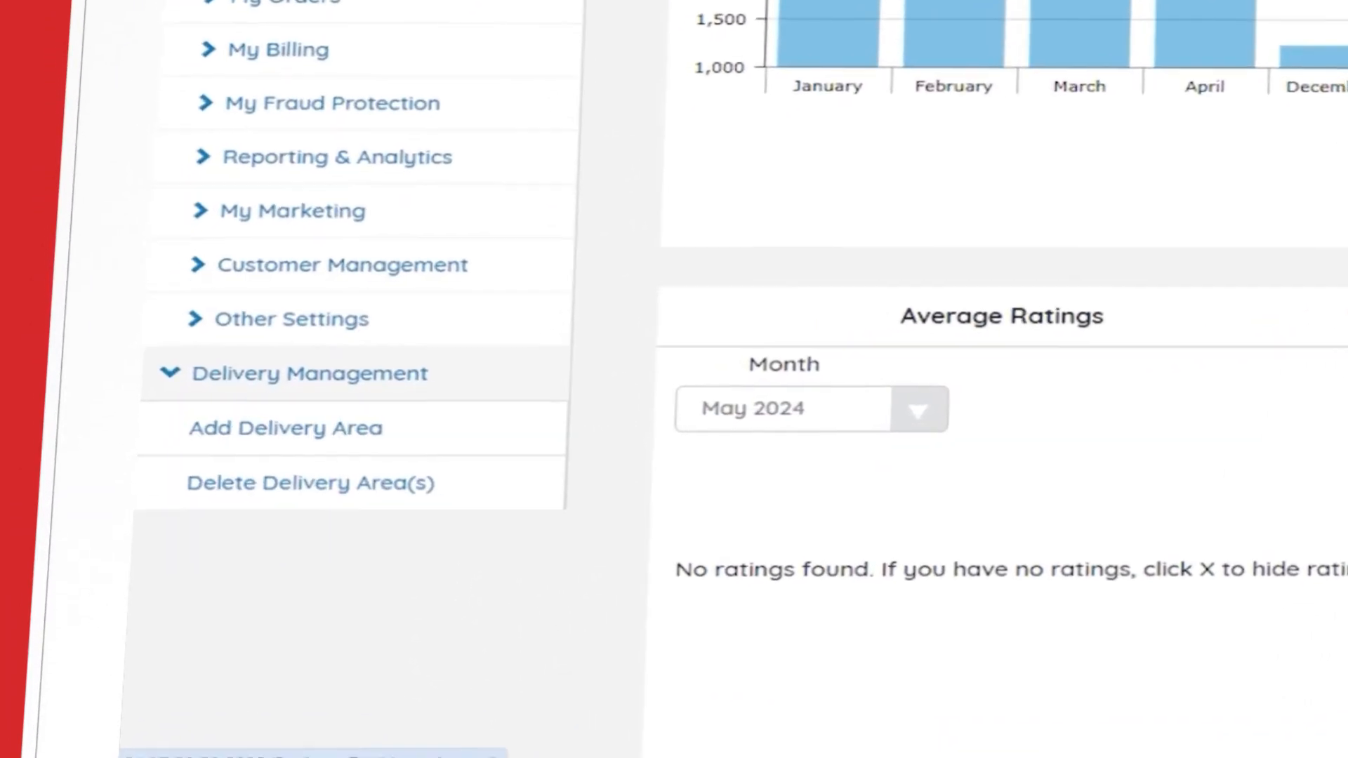
{"action": "scroll", "scroll_direction": "down", "scroll_amount": 3}
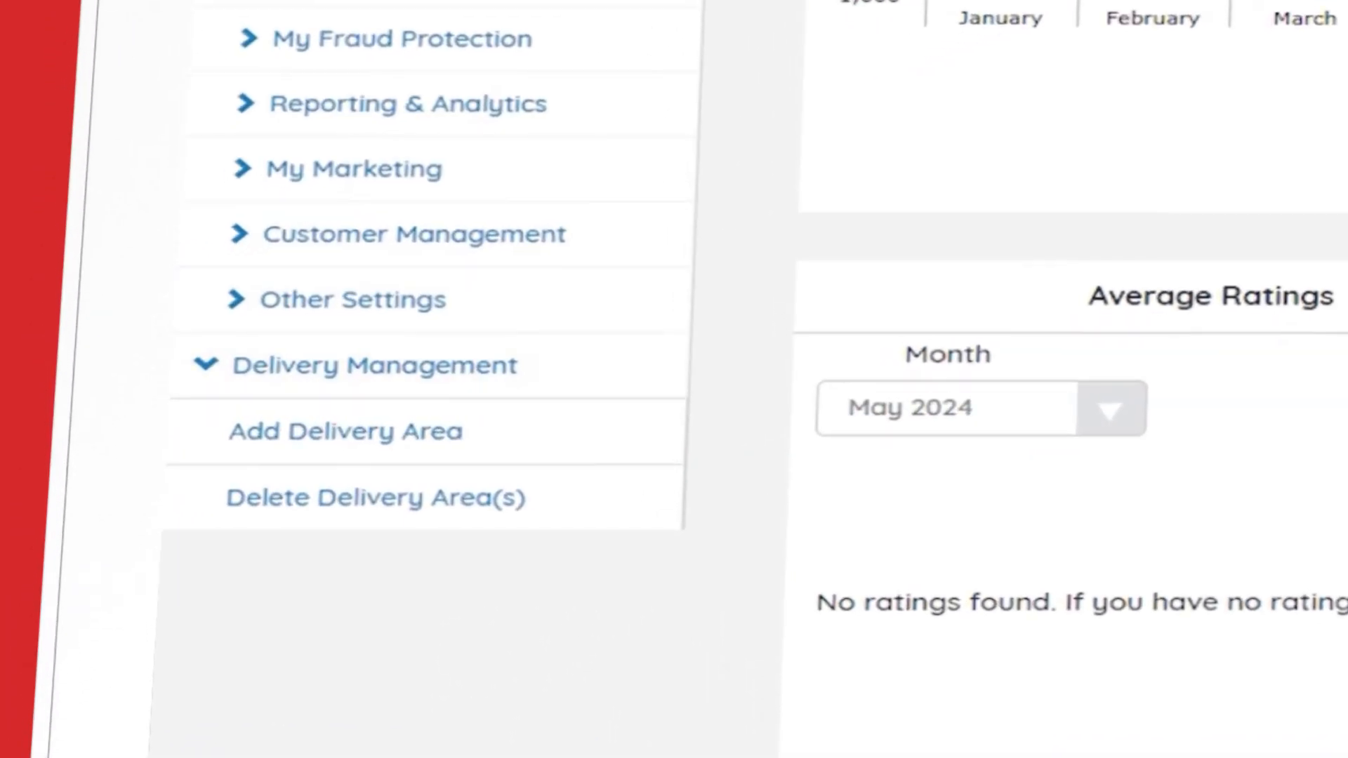
{"action": "left_click", "coordinate": [344, 432]}
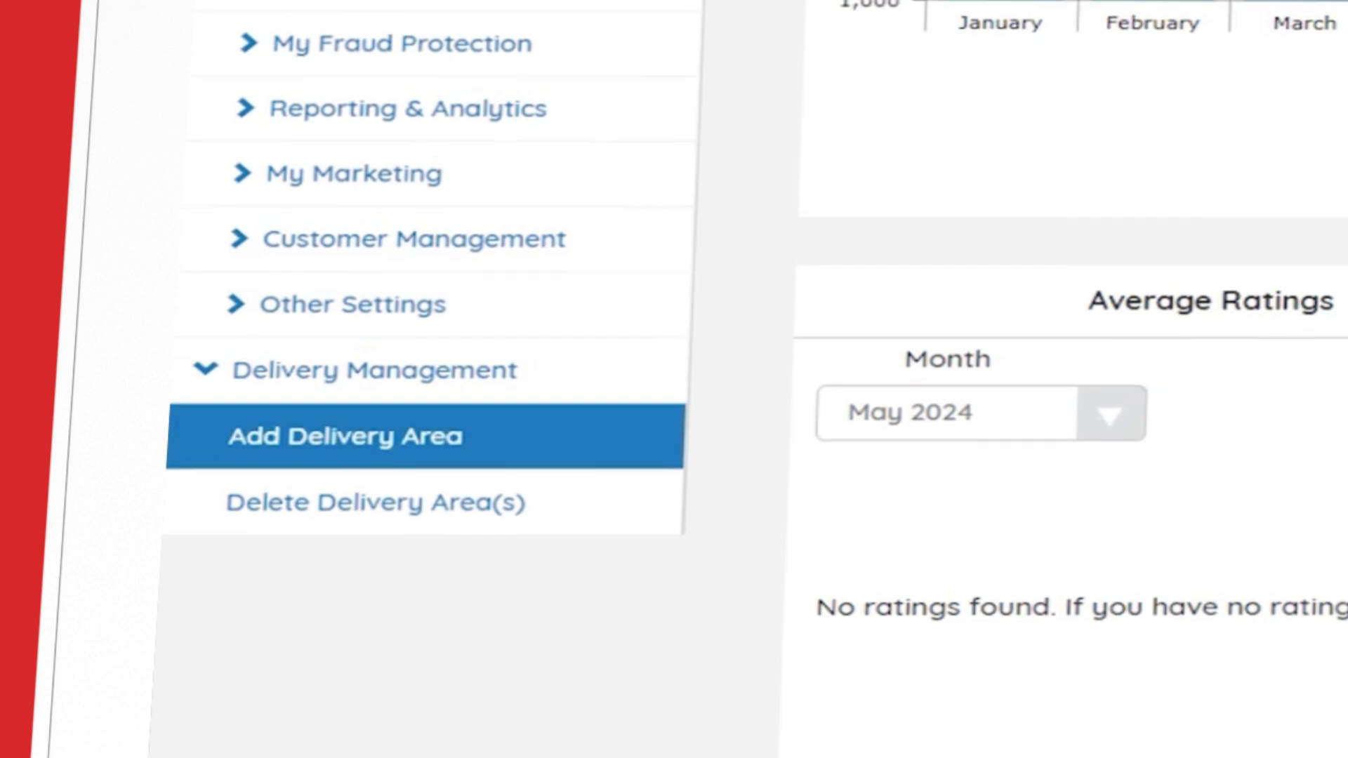
{"action": "left_click", "coordinate": [344, 437]}
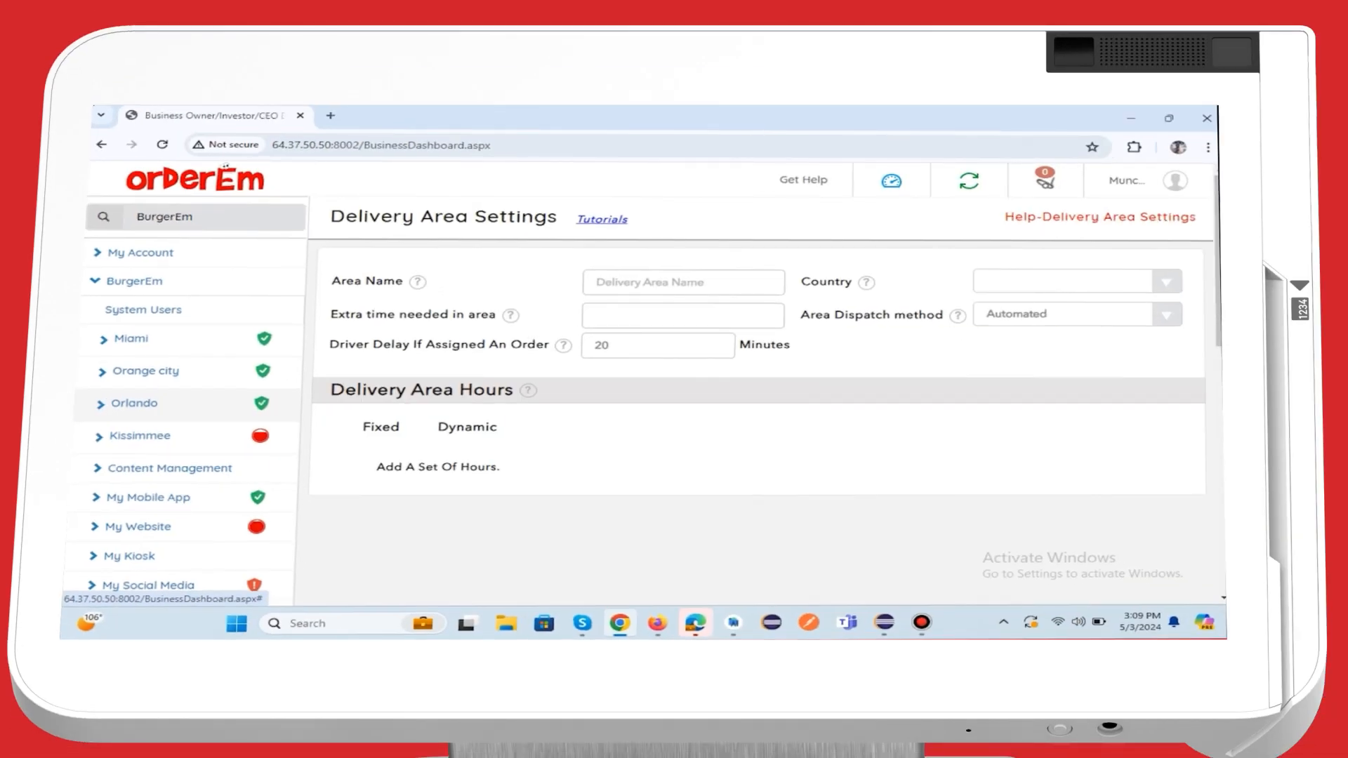
- Name the area BurgerEm Orange, with Automated dispatch, 20-minute driver delay, and state MidWest USA
{"action": "left_click", "coordinate": [1075, 281]}
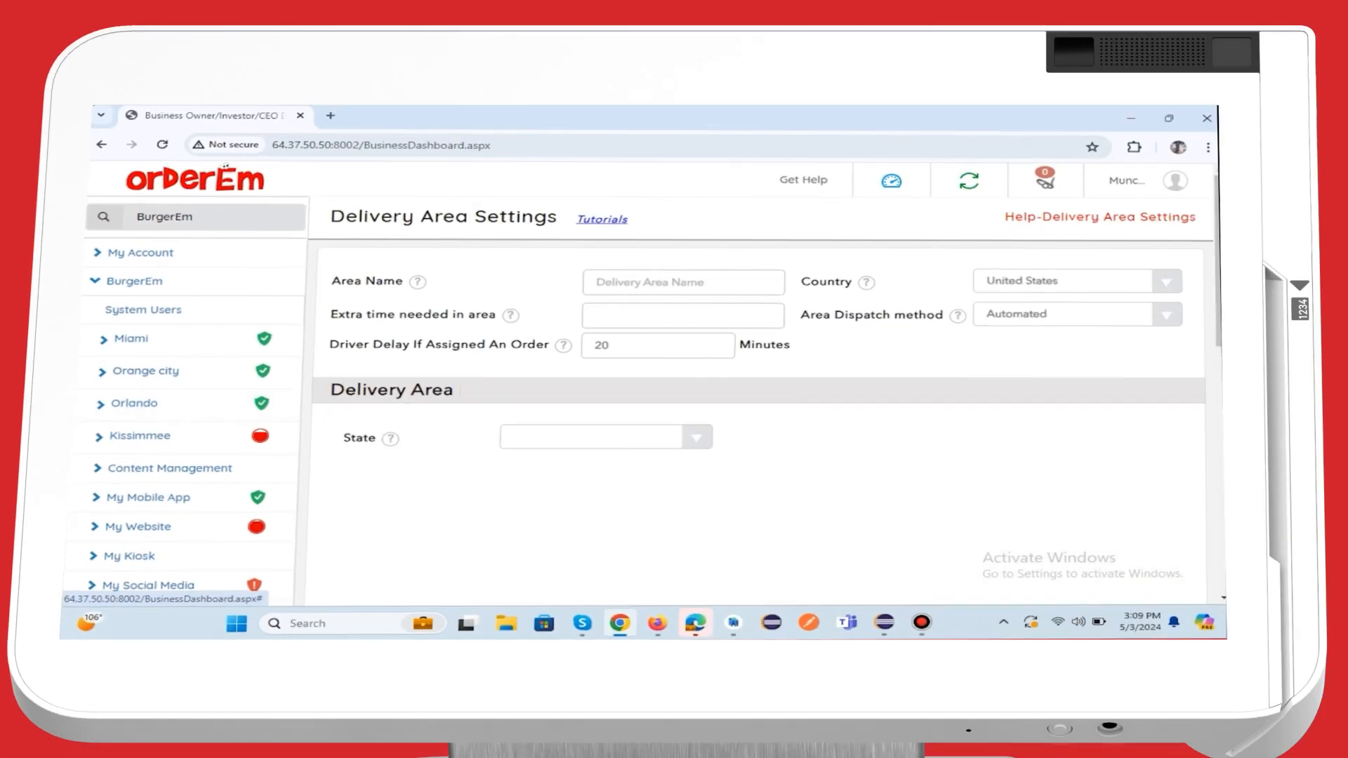
{"action": "type", "text": "BurgerEm orange city delivery area"}
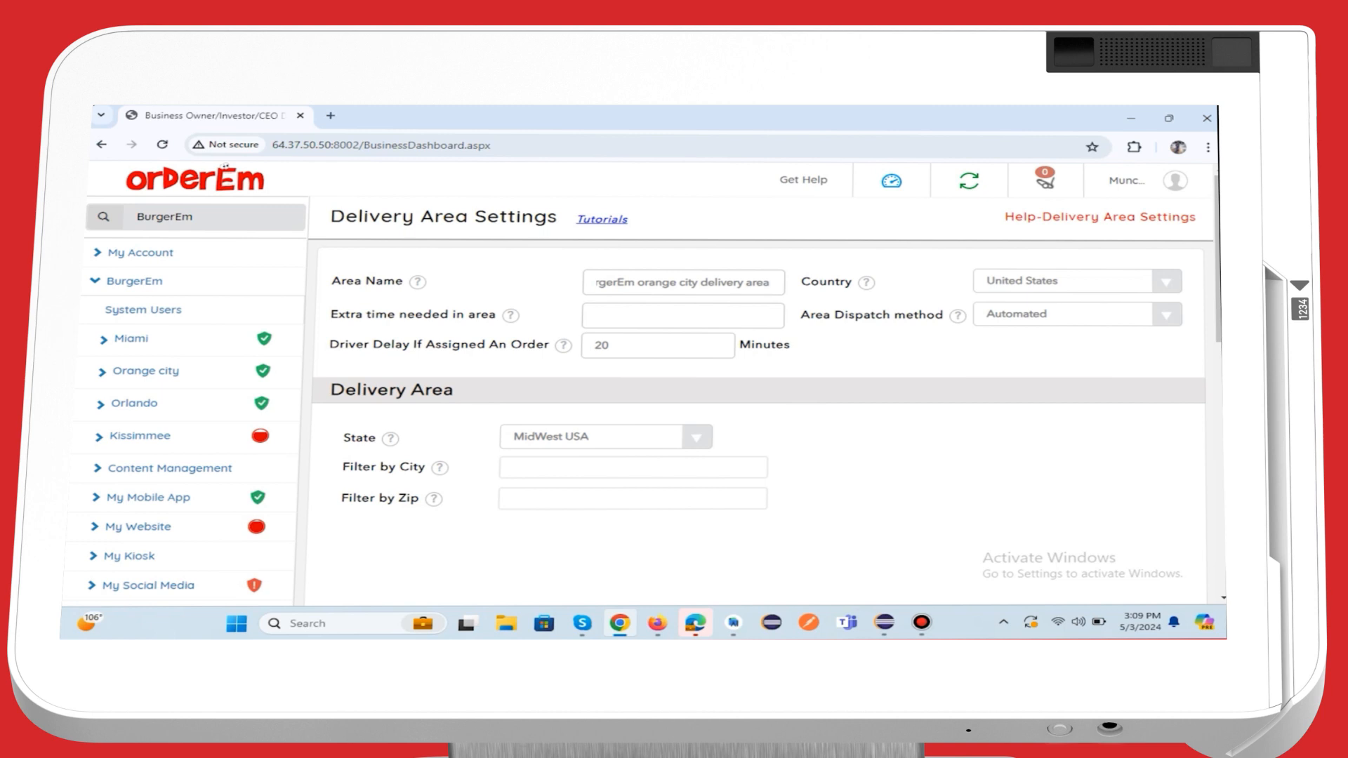
{"action": "left_click", "coordinate": [1076, 280]}
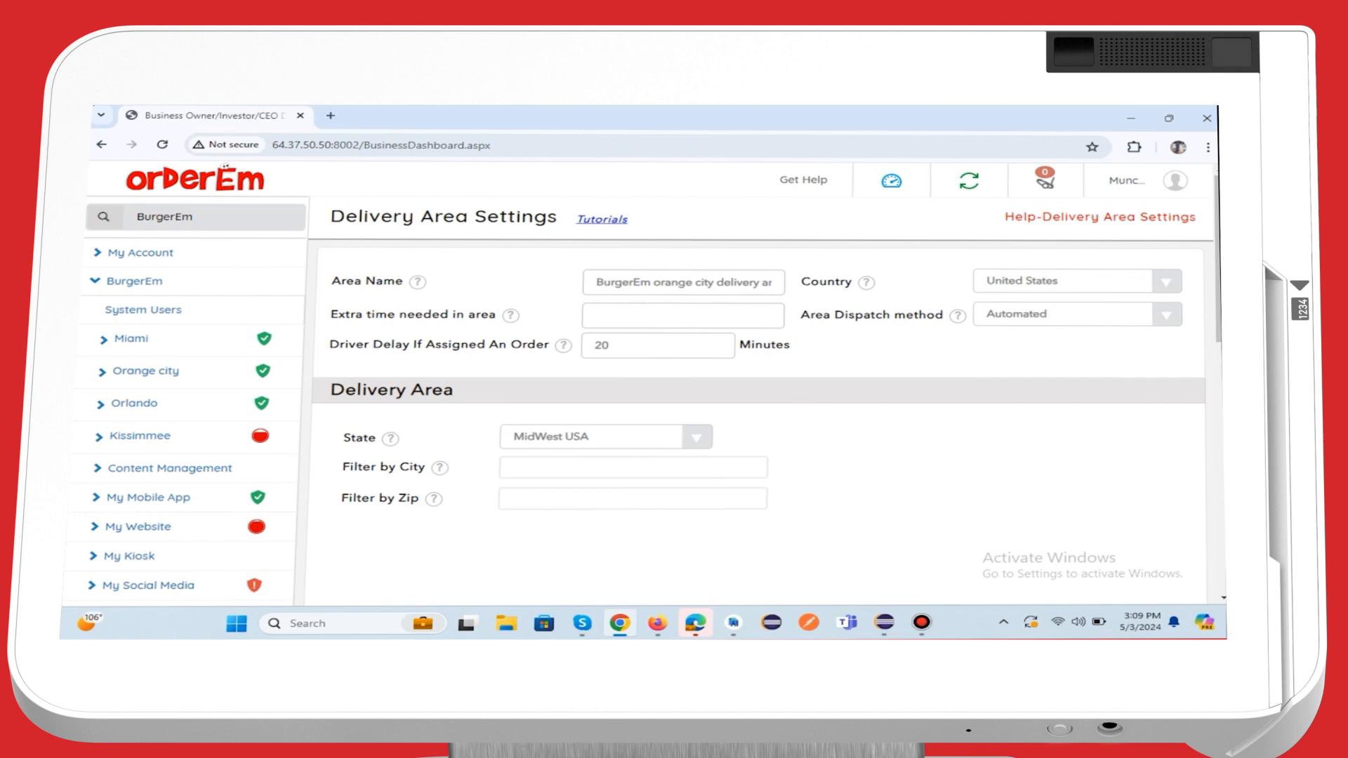
{"action": "left_click", "coordinate": [658, 344]}
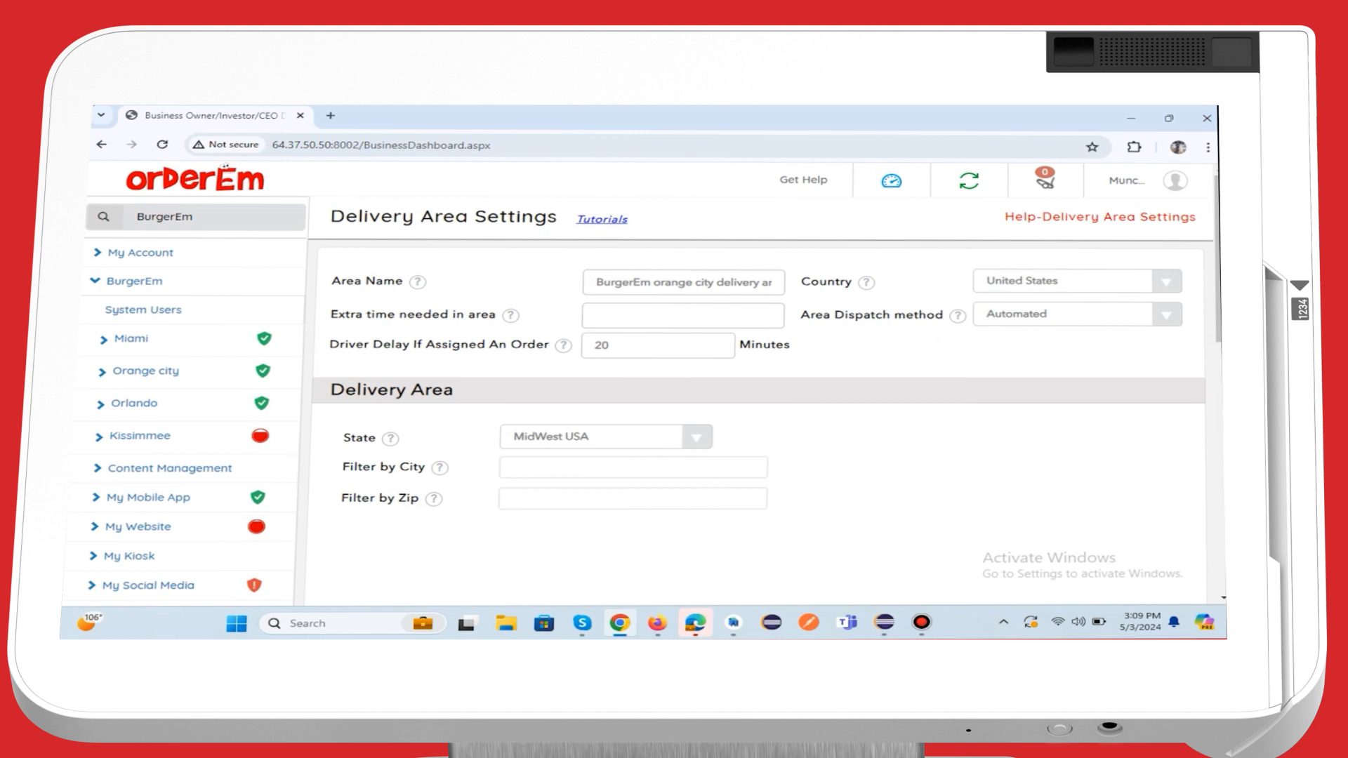
{"action": "left_click", "coordinate": [658, 344]}
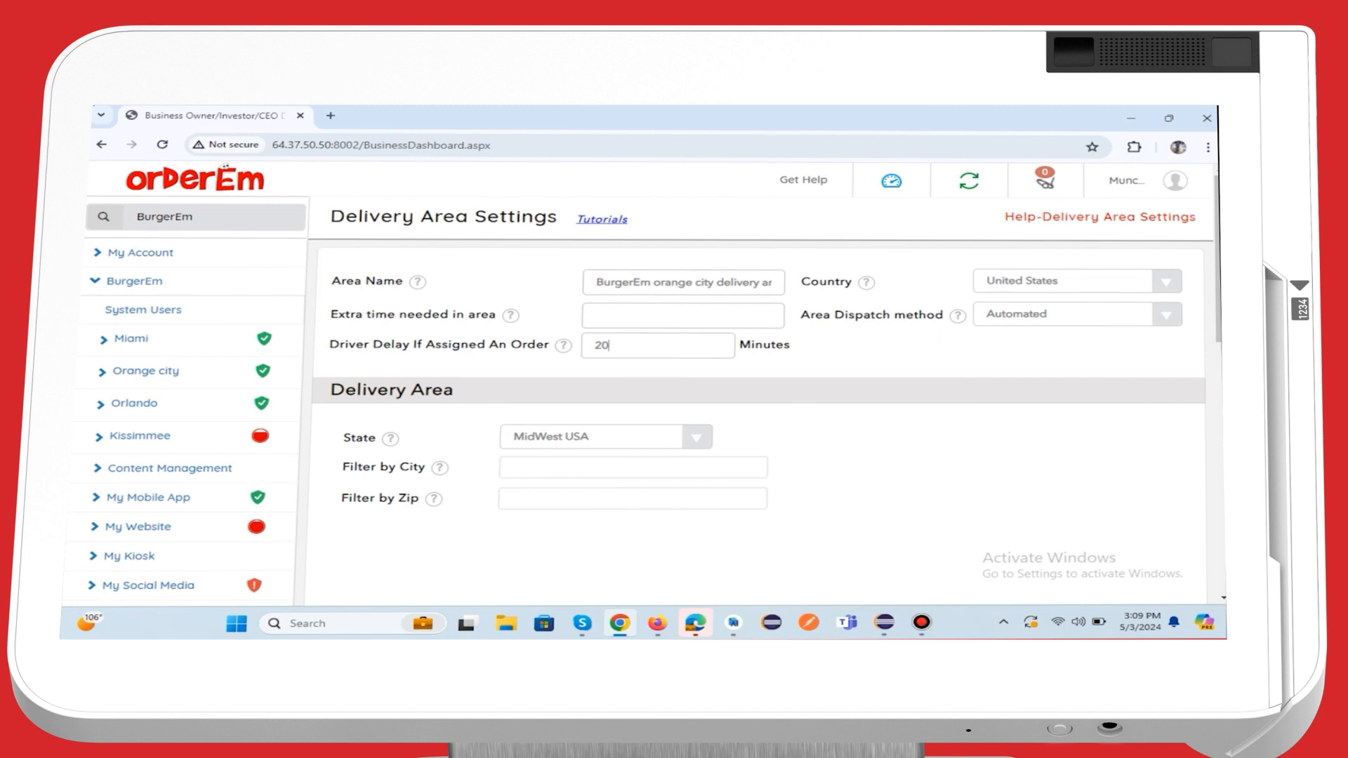
{"action": "left_click", "coordinate": [602, 436]}
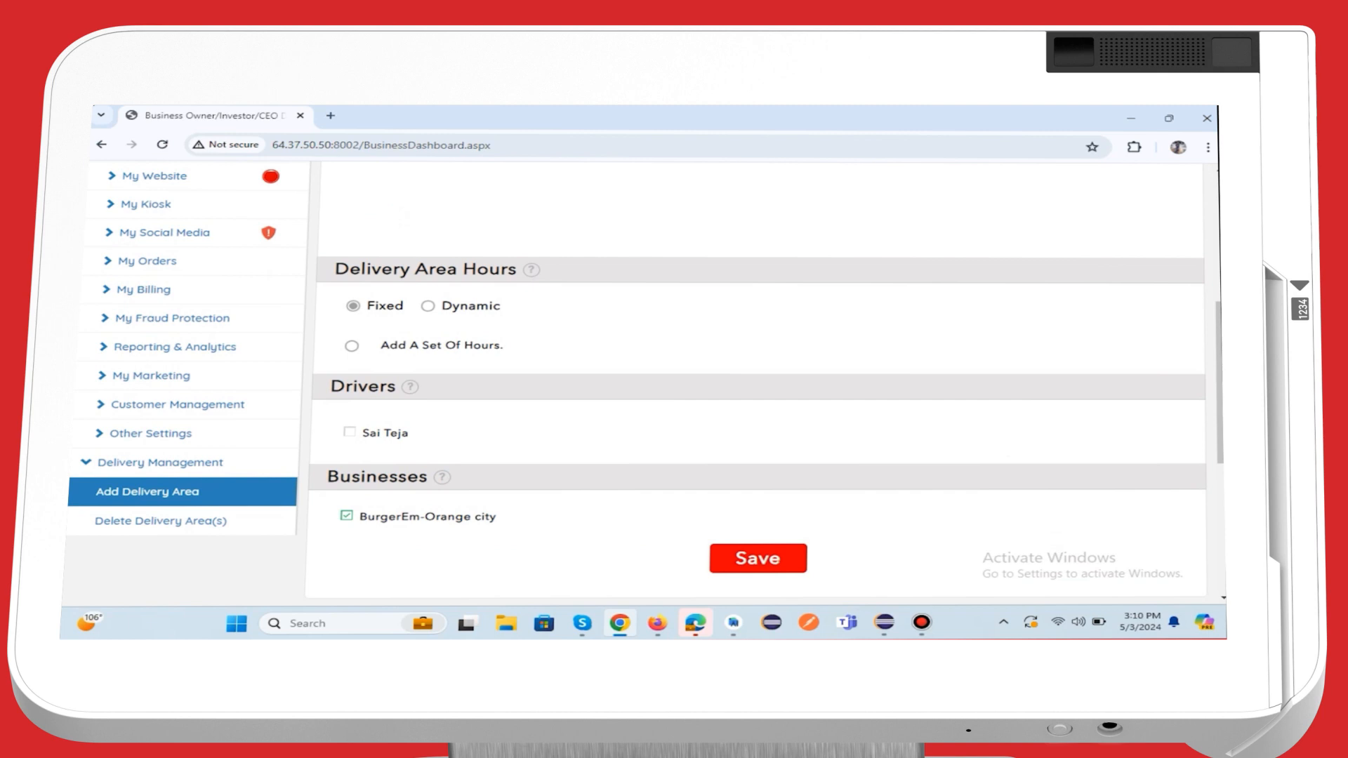
{"action": "left_click", "coordinate": [348, 432]}
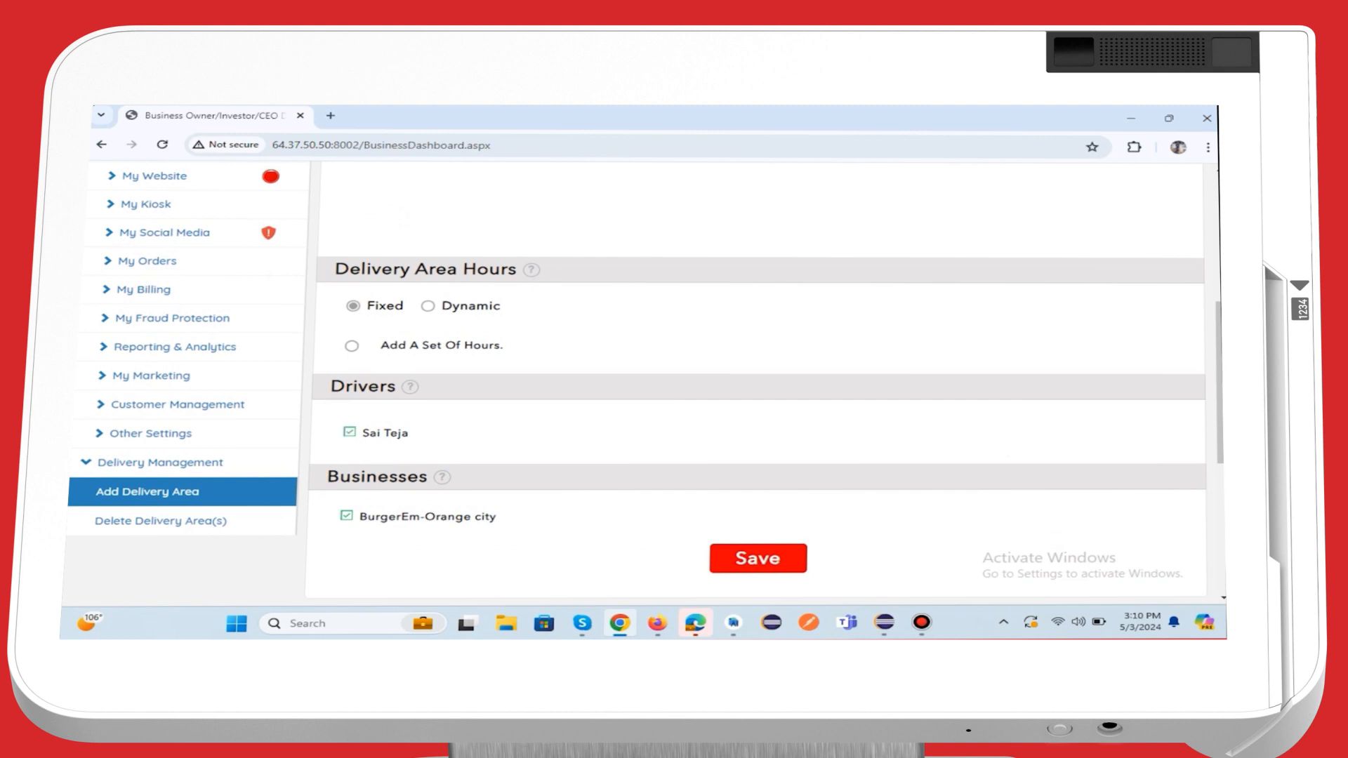
{"action": "left_click", "coordinate": [351, 345]}
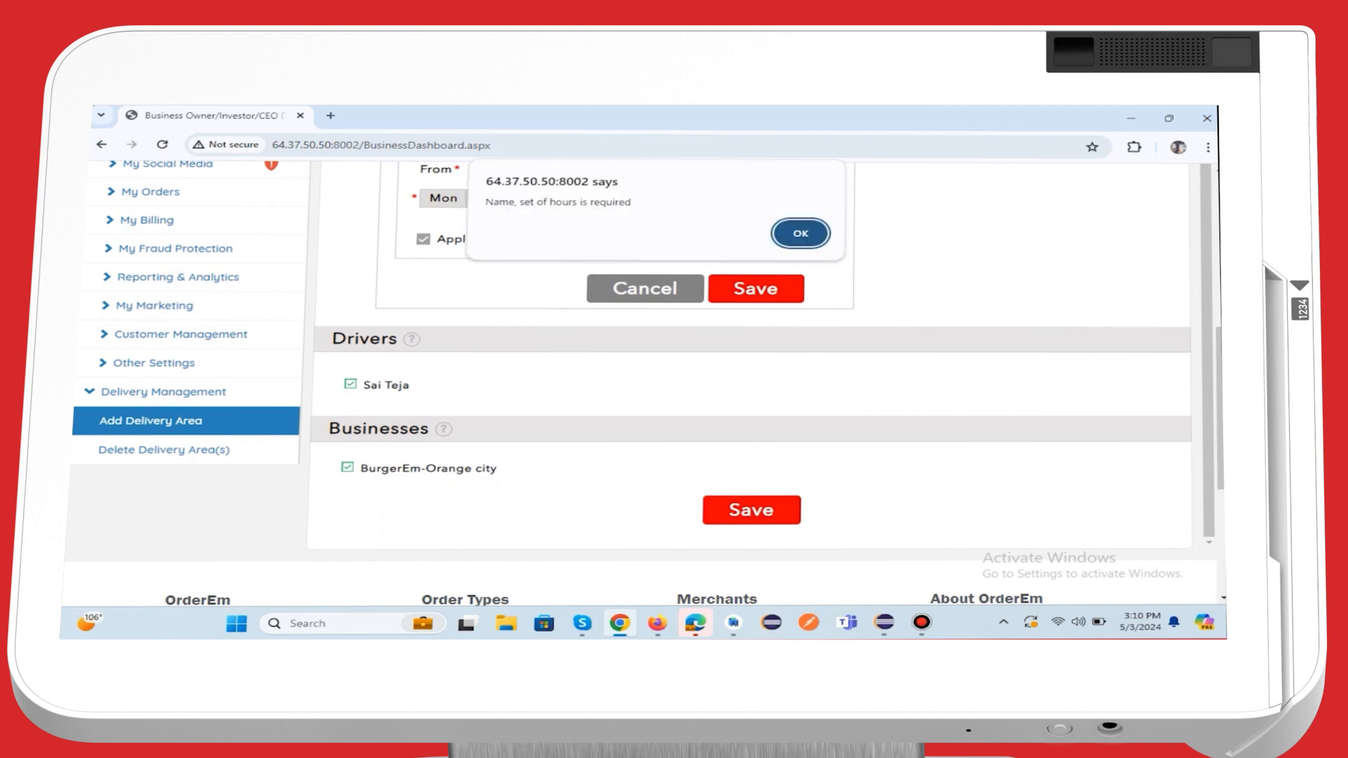
{"action": "left_click", "coordinate": [800, 233]}
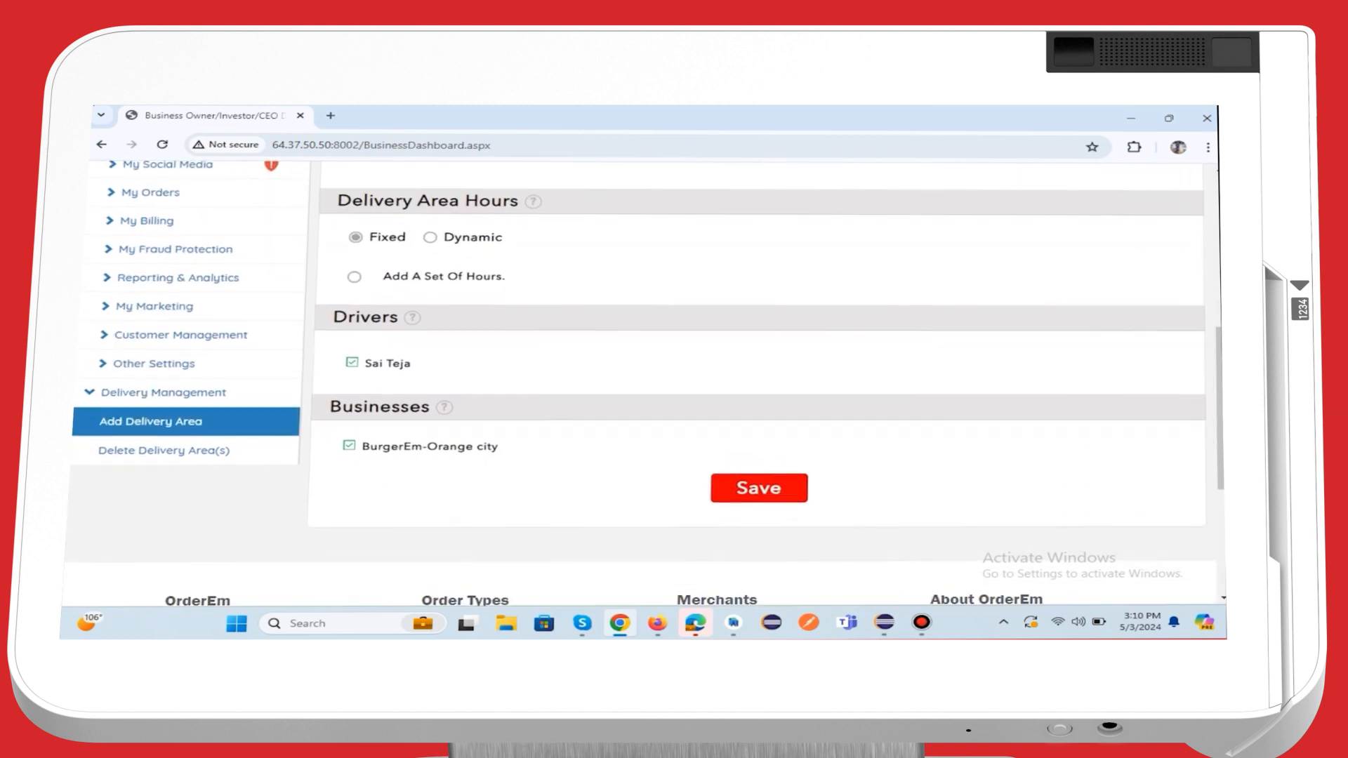
{"action": "left_click", "coordinate": [758, 487]}
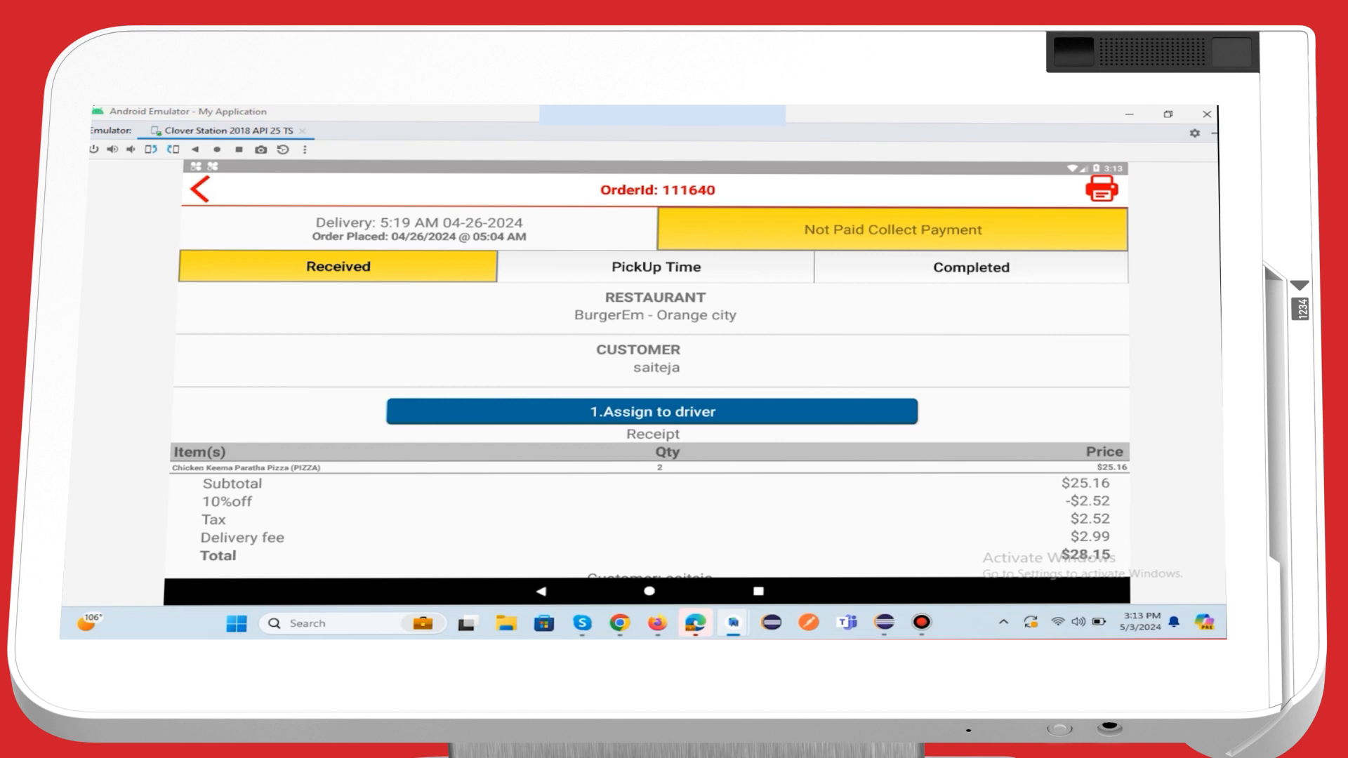
{"action": "left_click", "coordinate": [651, 411]}
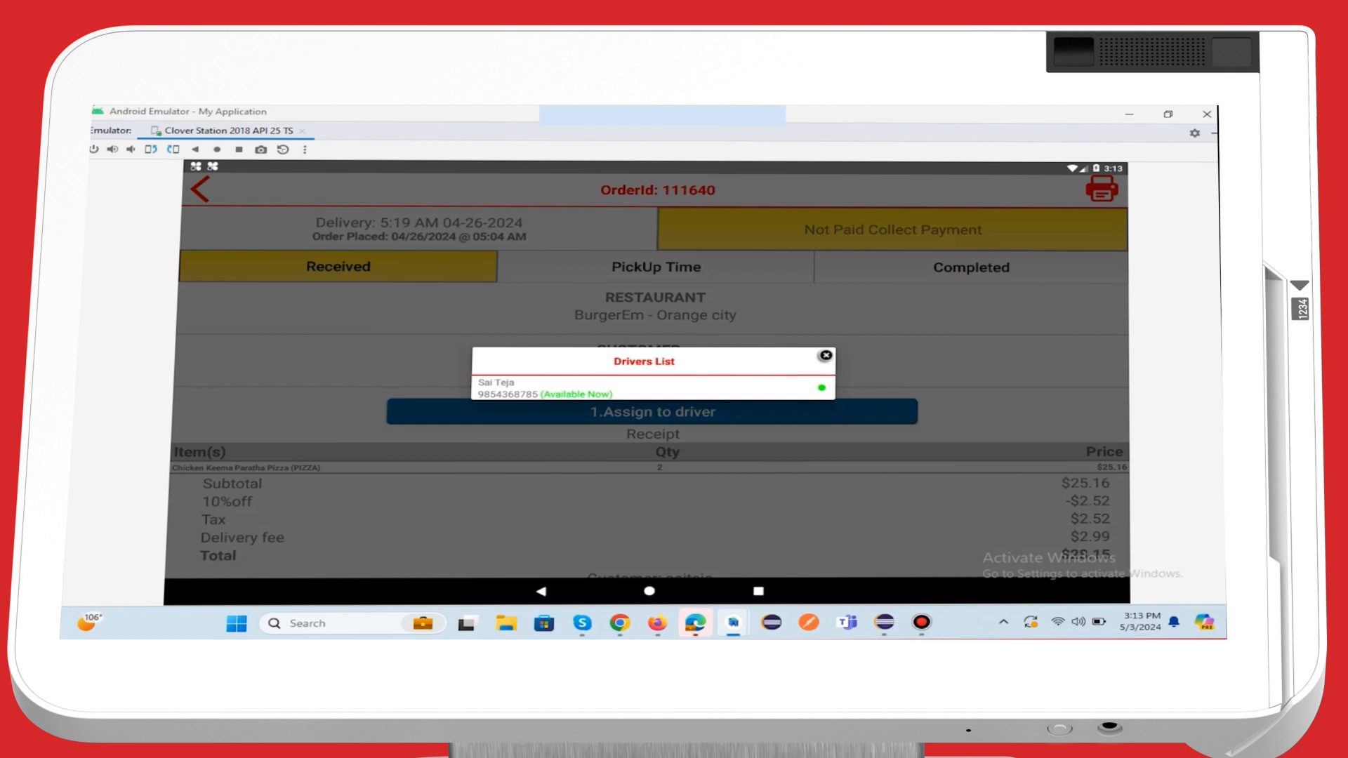
{"action": "left_click", "coordinate": [651, 388]}
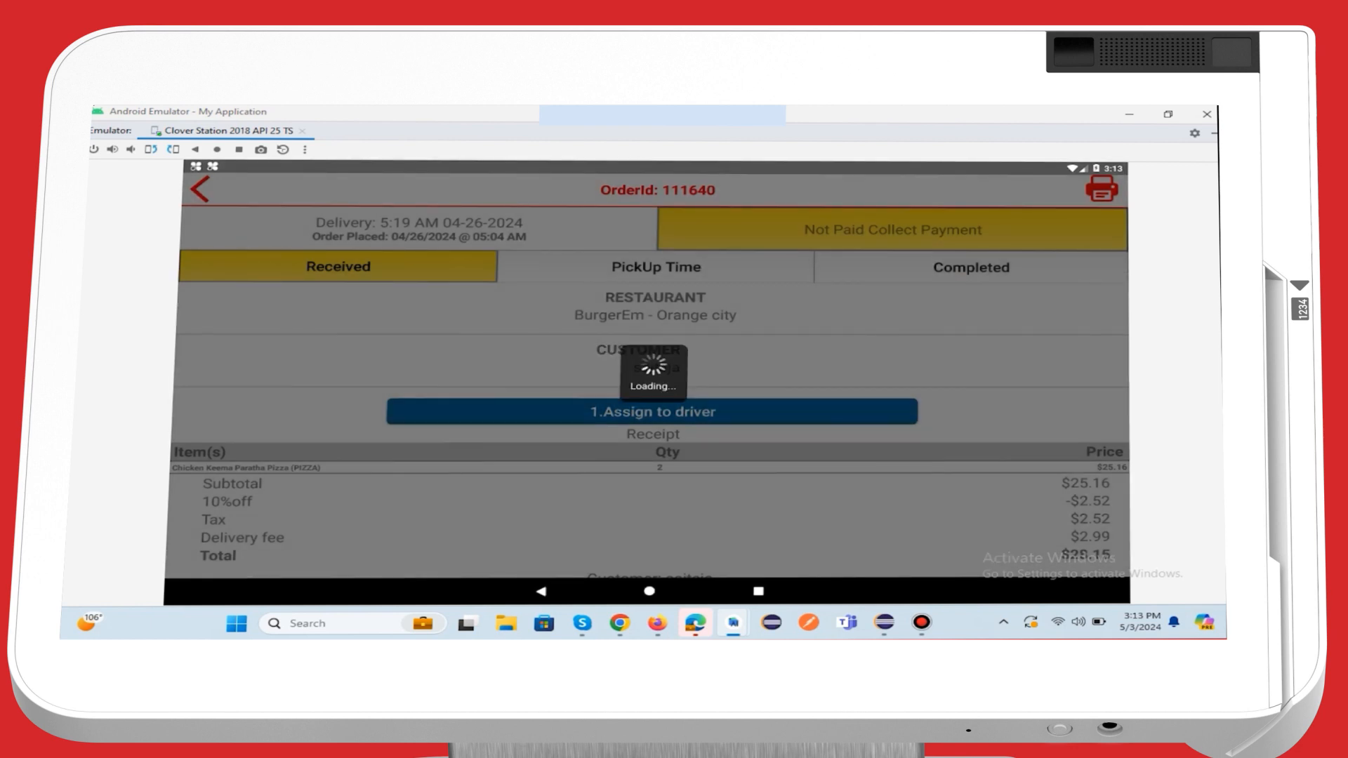
{"action": "left_click", "coordinate": [651, 412]}
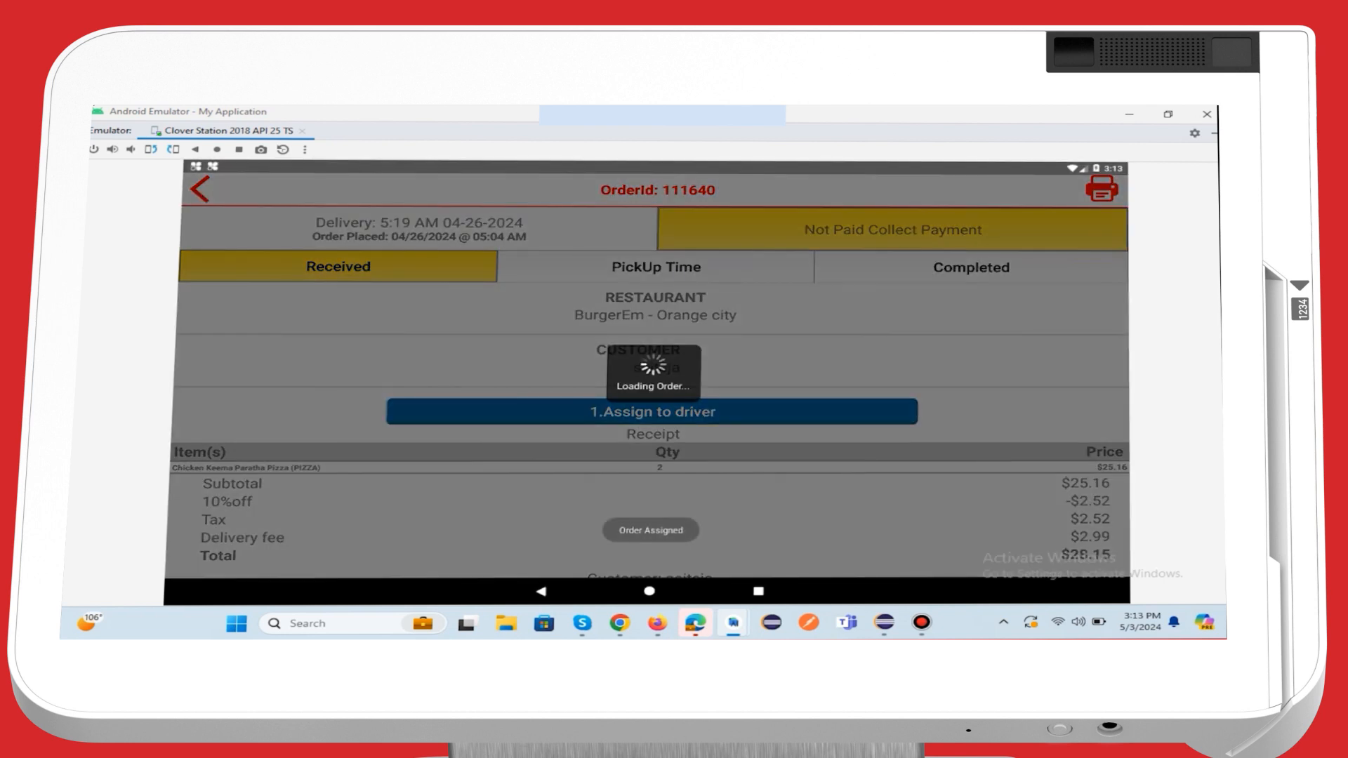
{"action": "left_click", "coordinate": [650, 412]}
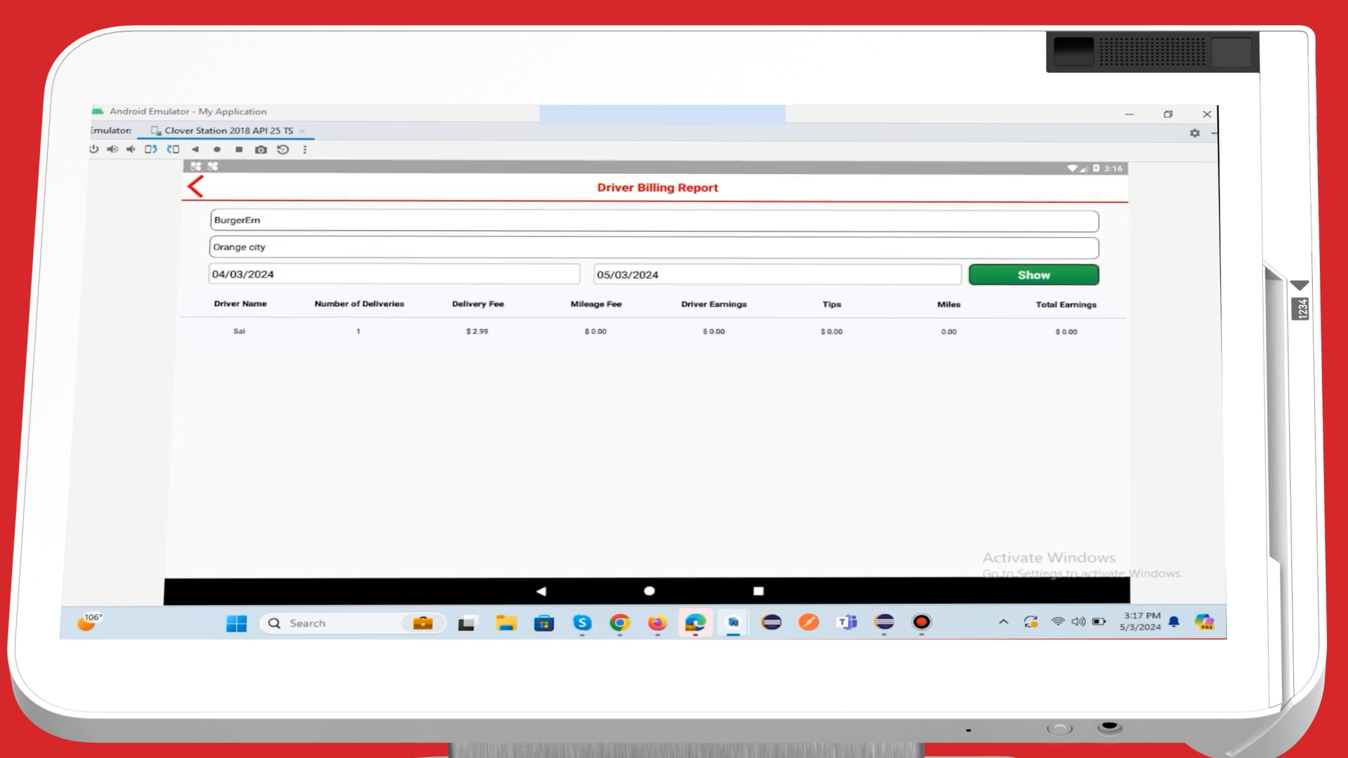
- Review Sai's total summary, Driver Charges and Performance reports, then return Home
{"action": "left_click", "coordinate": [239, 331]}
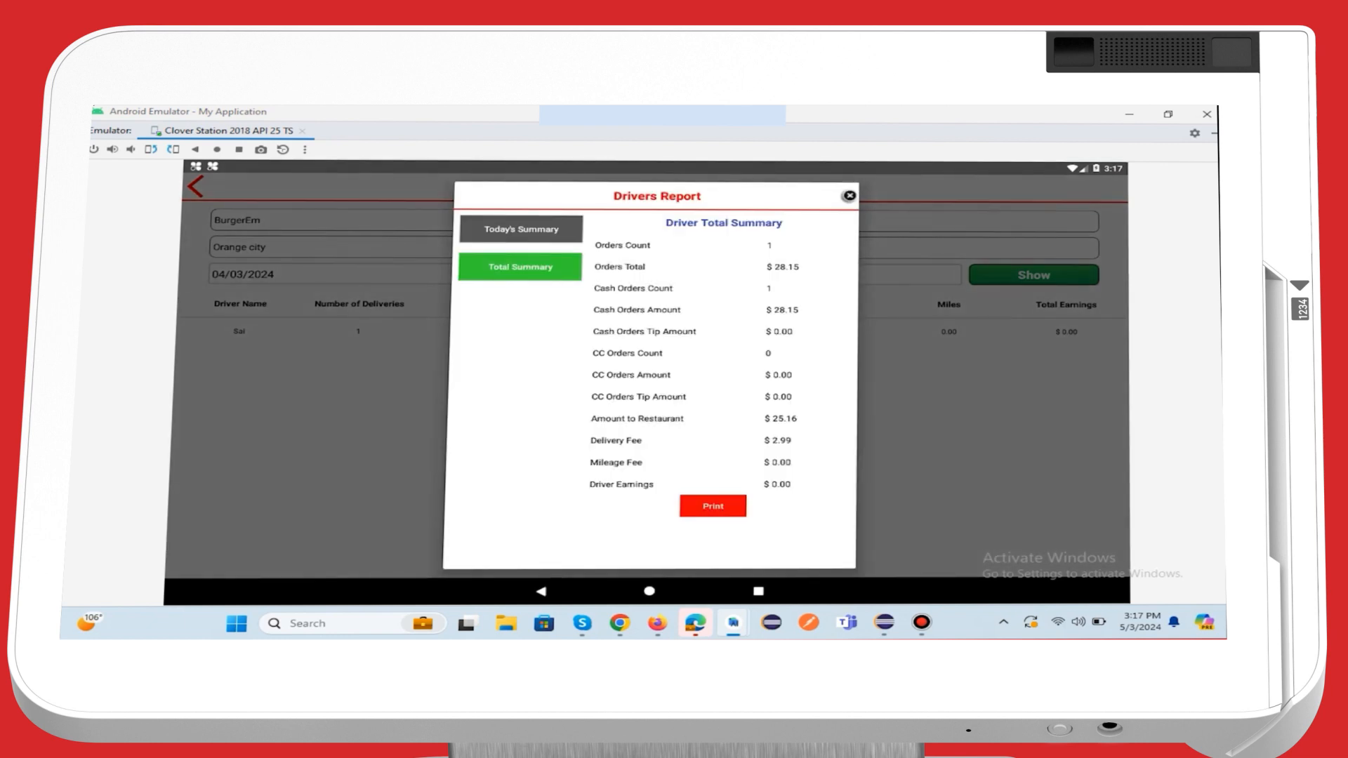
{"action": "left_click", "coordinate": [849, 196]}
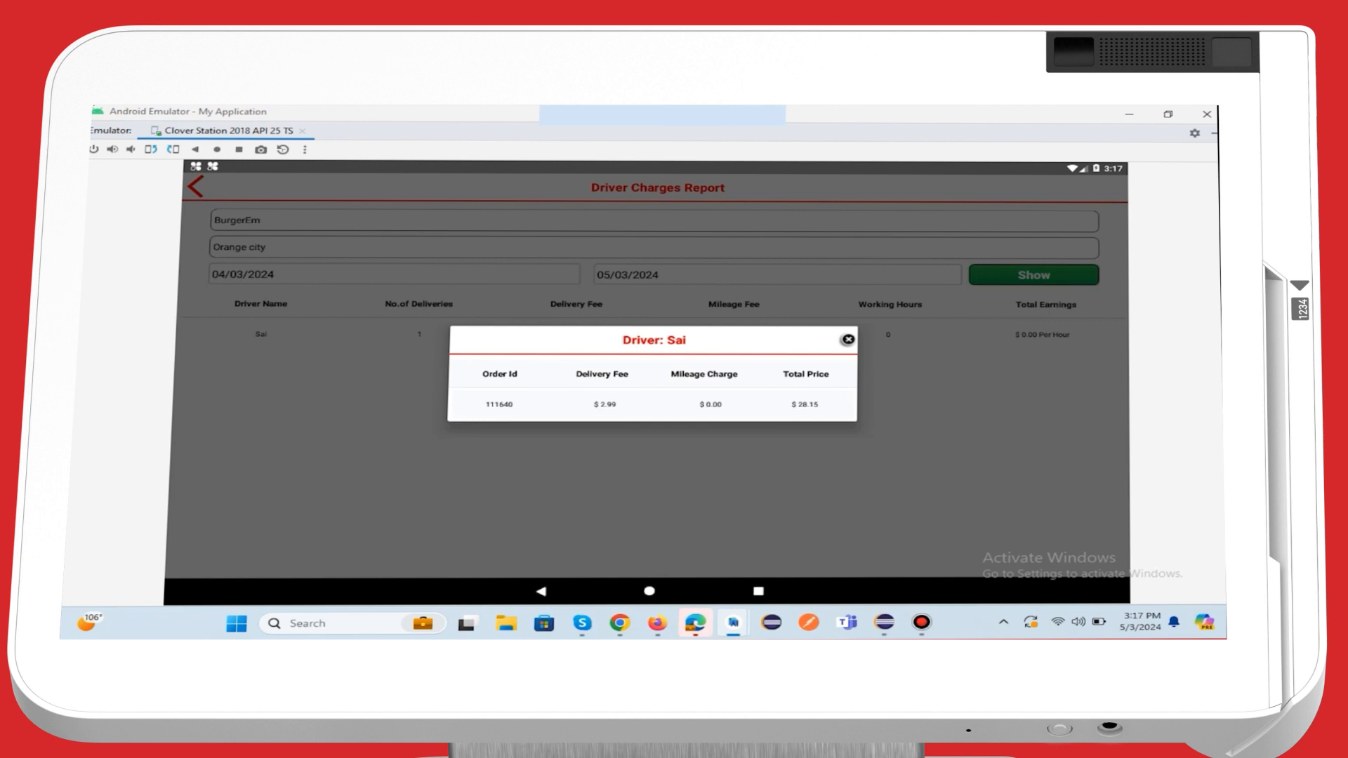
{"action": "left_click", "coordinate": [847, 340]}
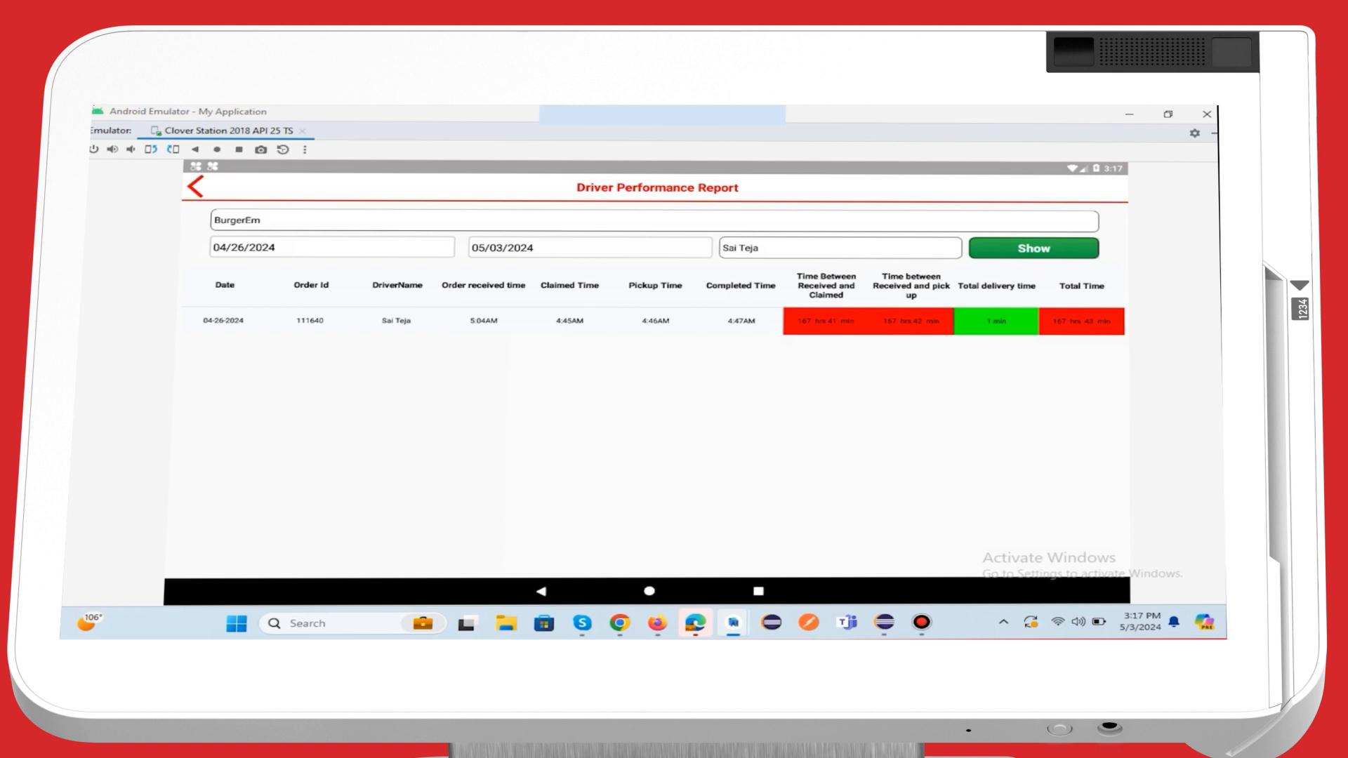
{"action": "left_click", "coordinate": [195, 186]}
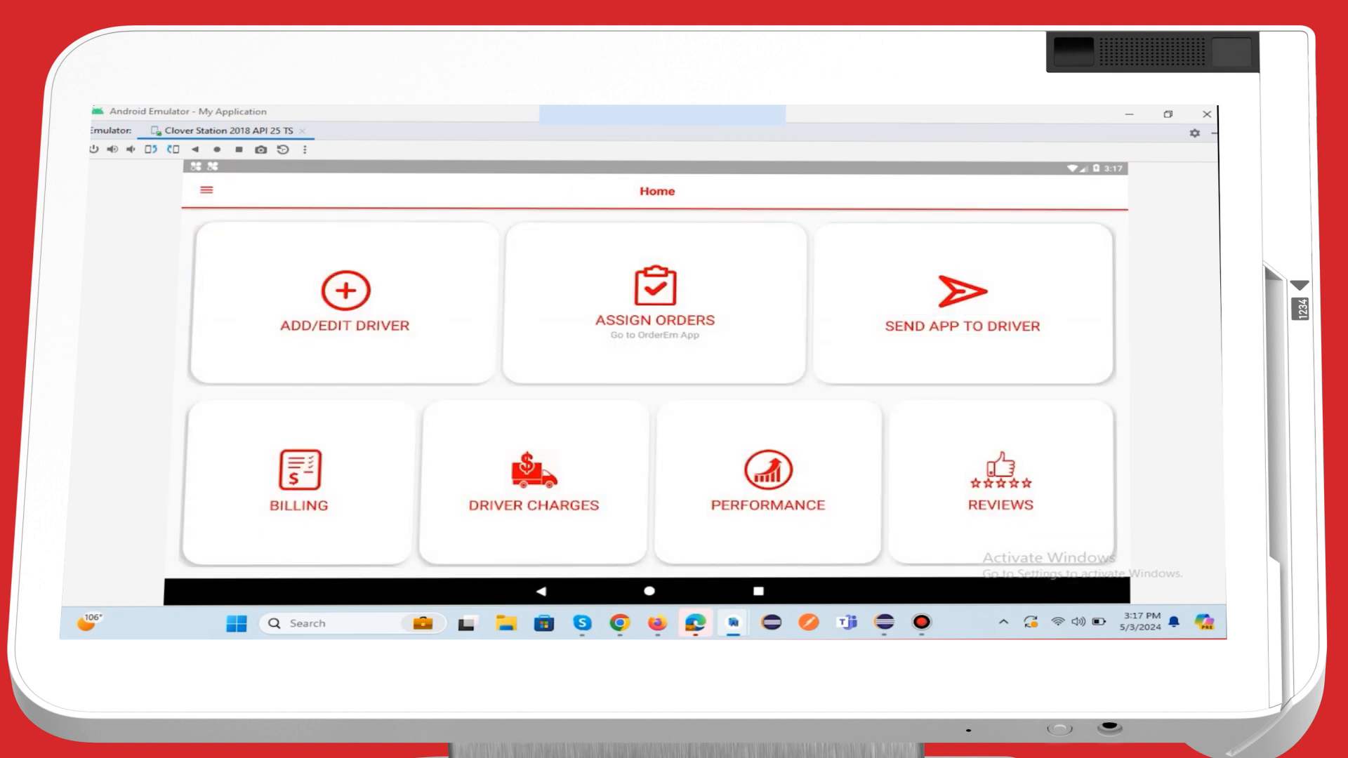
{"action": "left_click", "coordinate": [962, 301]}
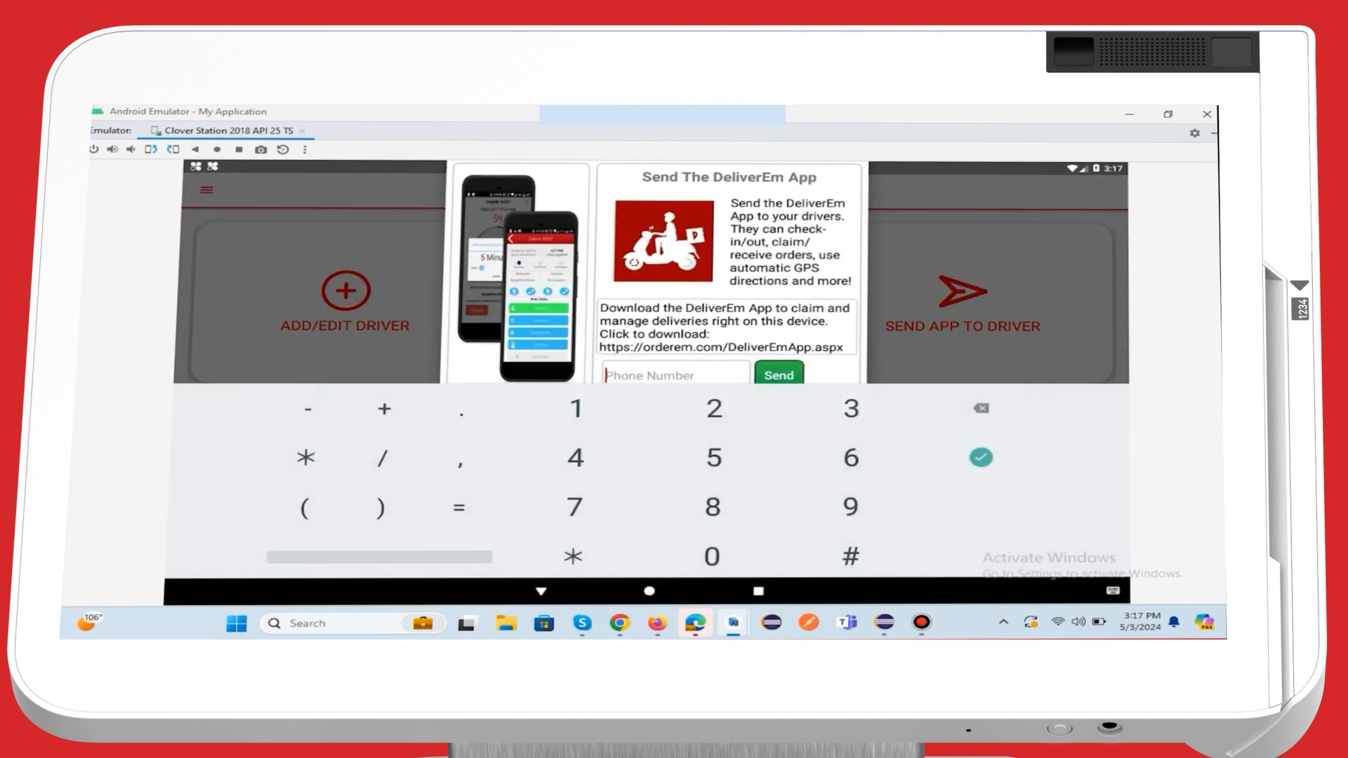
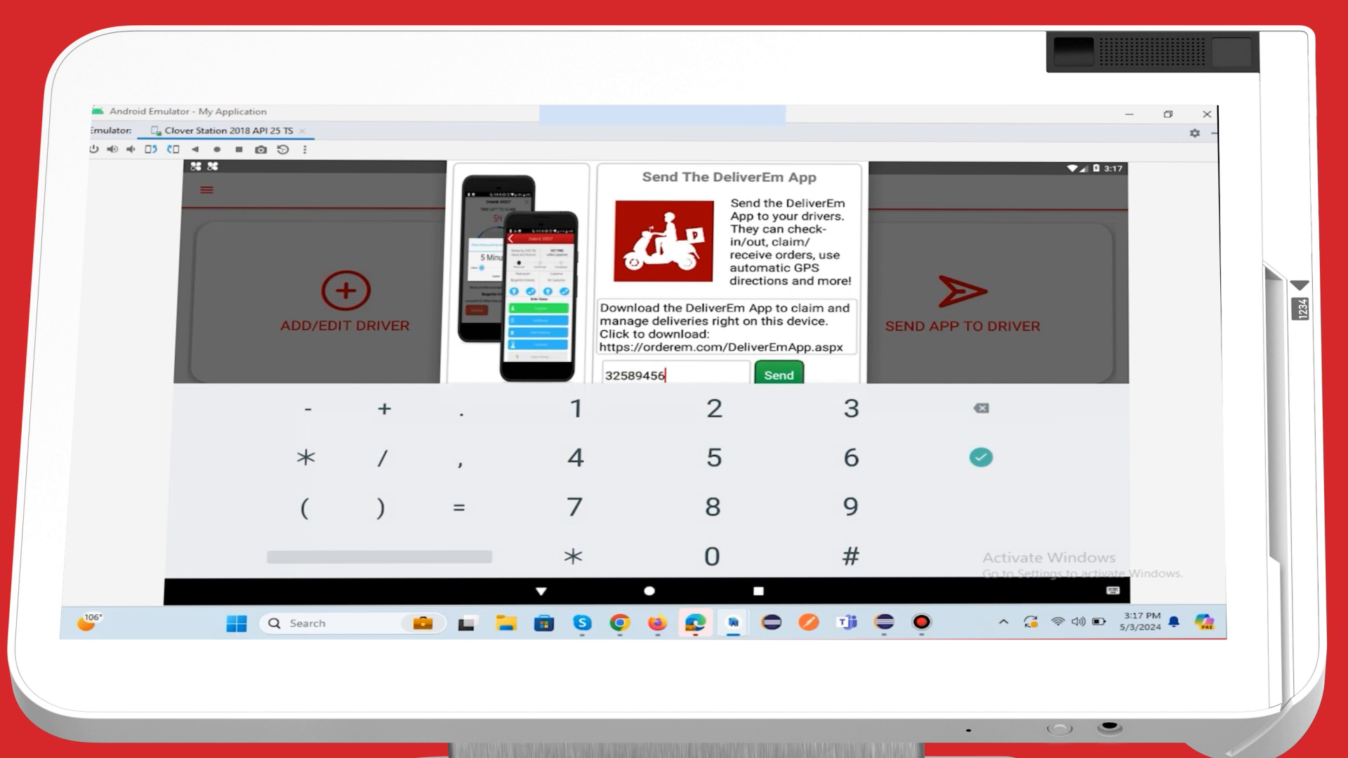